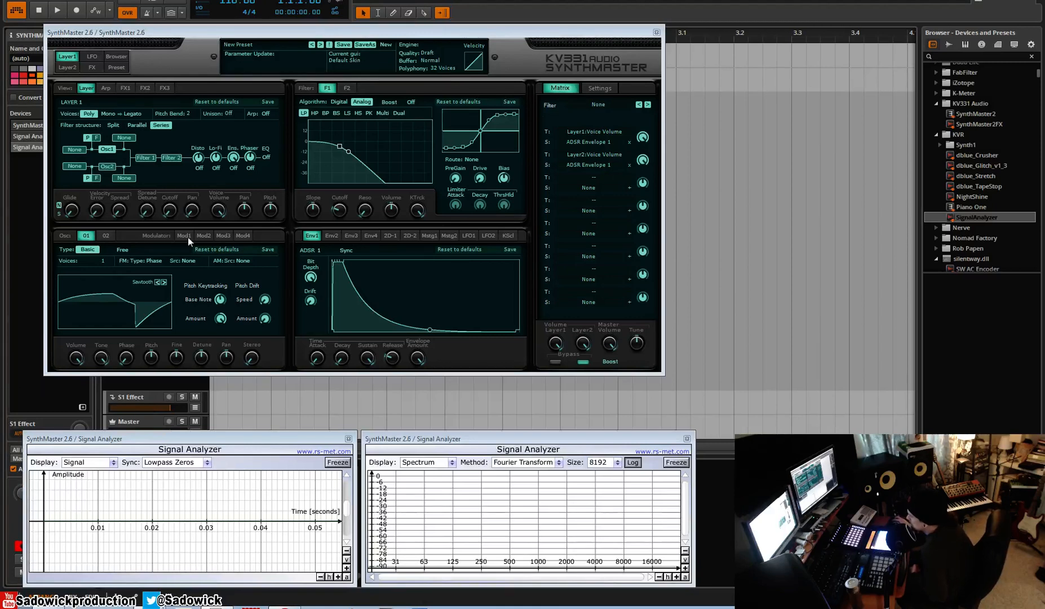
# Change oscillator 1's type from Basic through Wavetable to Vector.
pyautogui.click(87, 249)
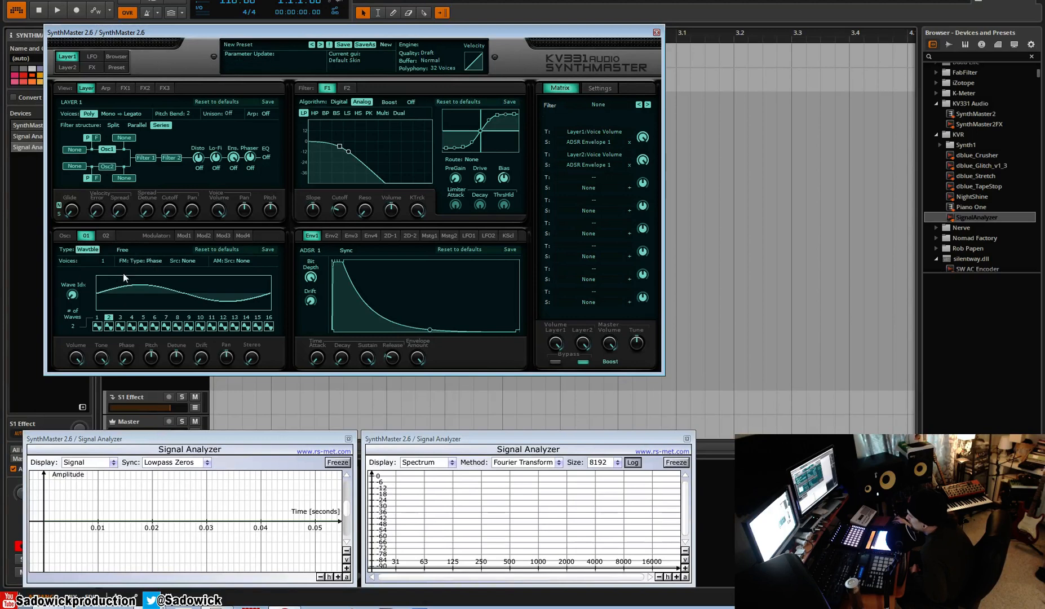
pyautogui.moveTo(285, 332)
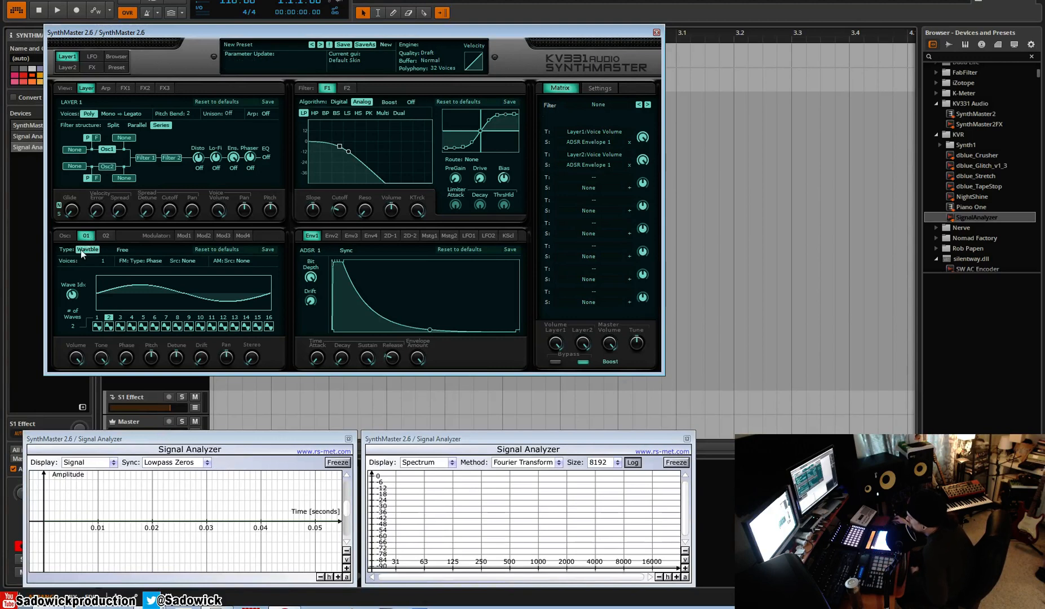
pyautogui.click(87, 249)
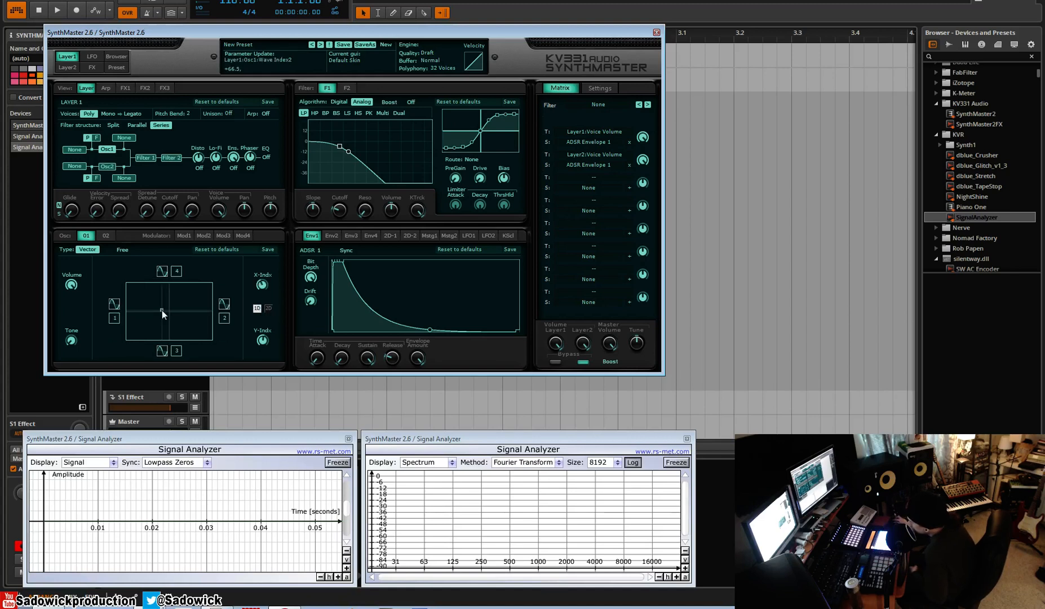
# Toggle the XY pad from diamond to square layout and adjust the waveform slots.
pyautogui.click(268, 307)
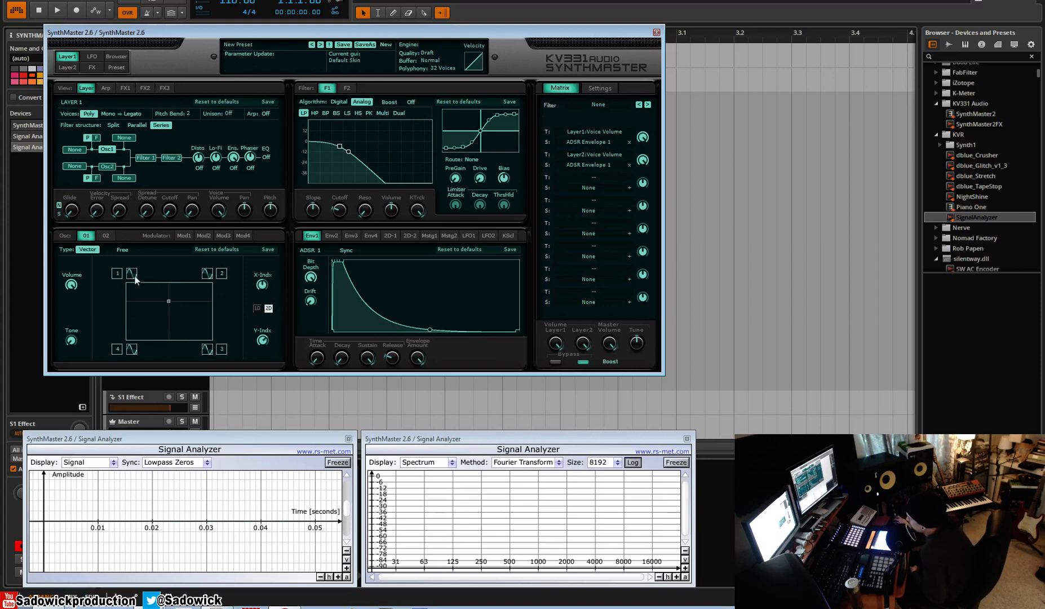
pyautogui.click(116, 273)
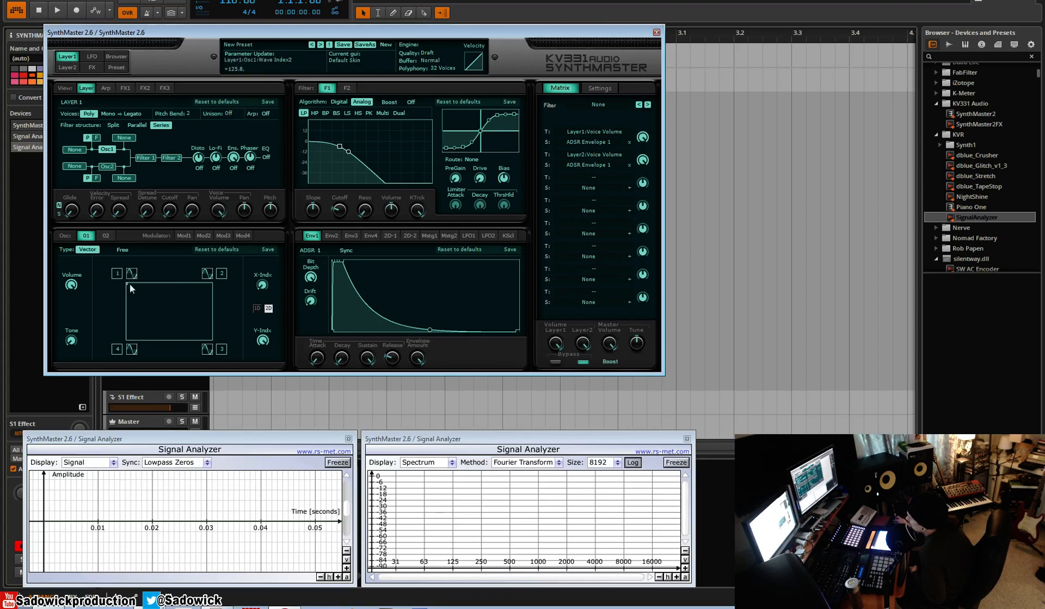
pyautogui.click(131, 273)
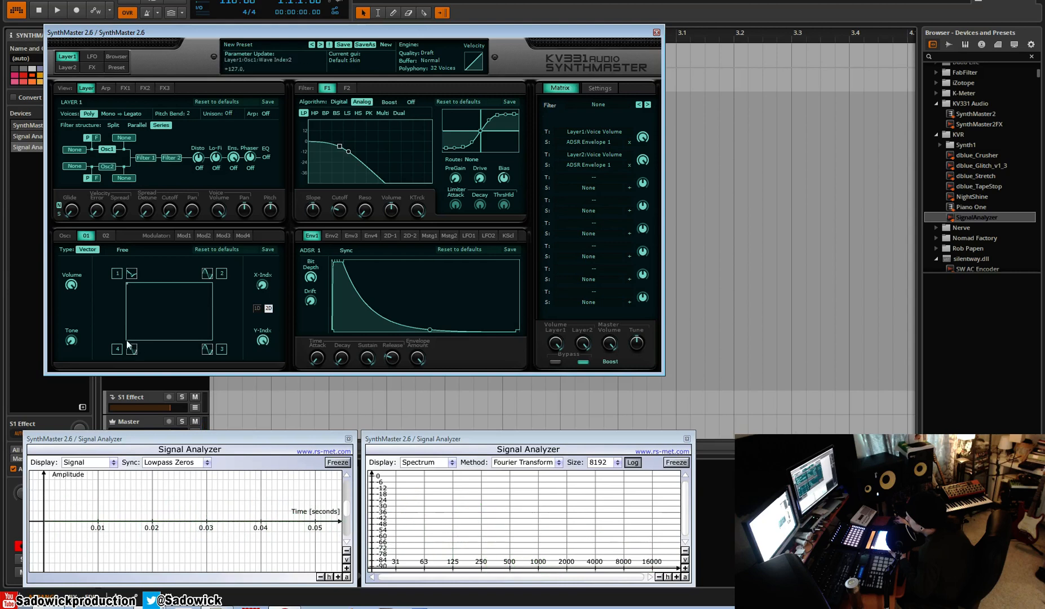
pyautogui.rightClick(116, 351)
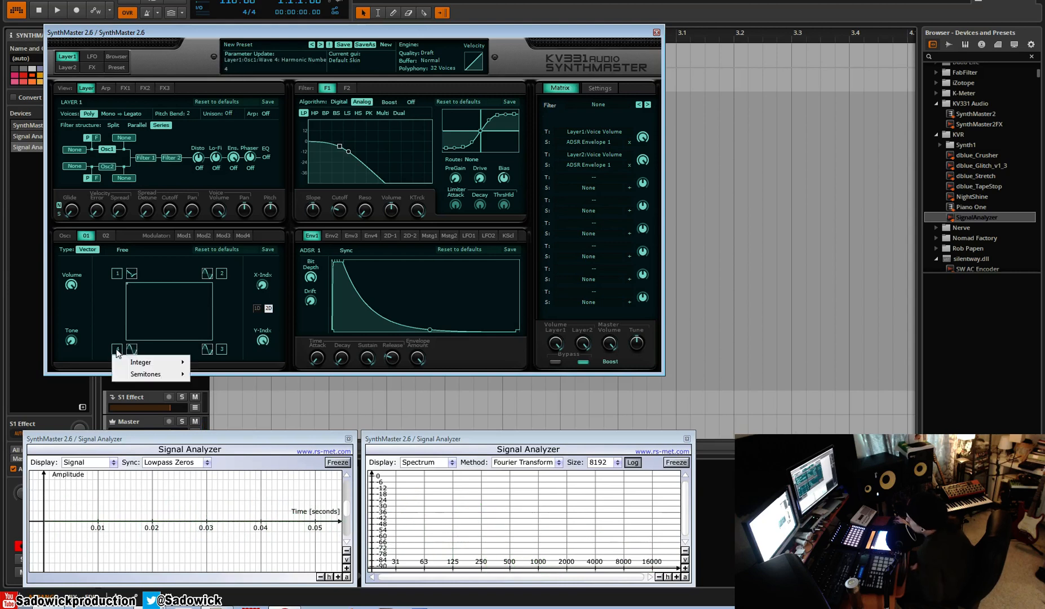
pyautogui.click(140, 362)
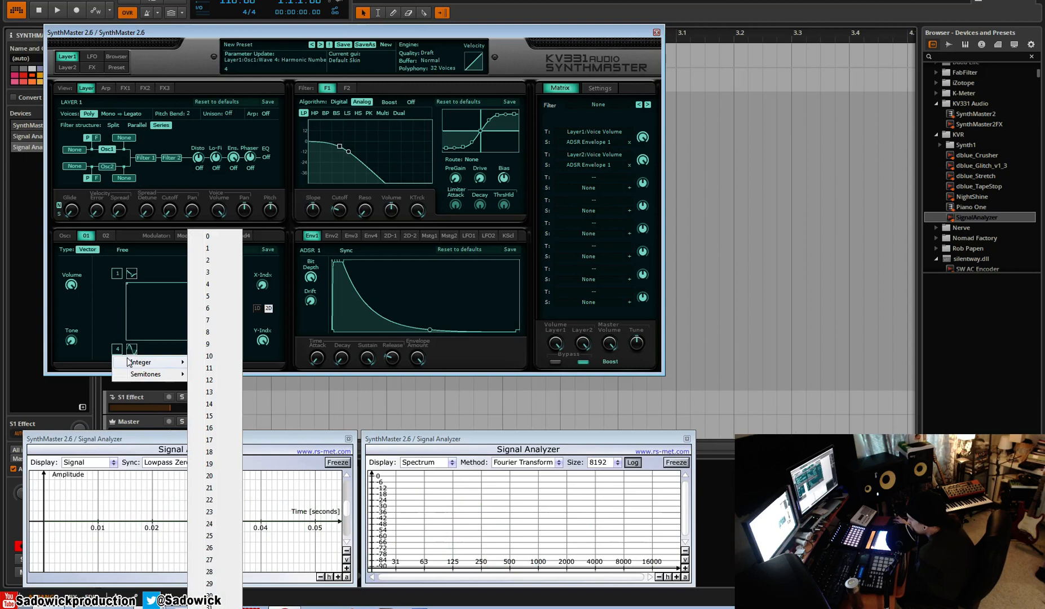
pyautogui.moveTo(230, 248)
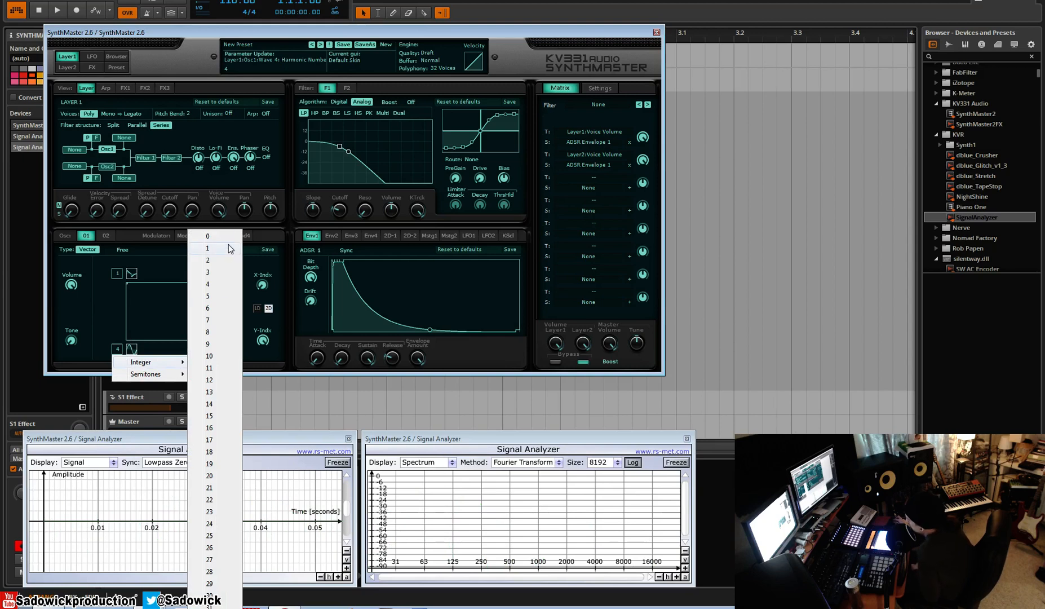
pyautogui.moveTo(229, 248)
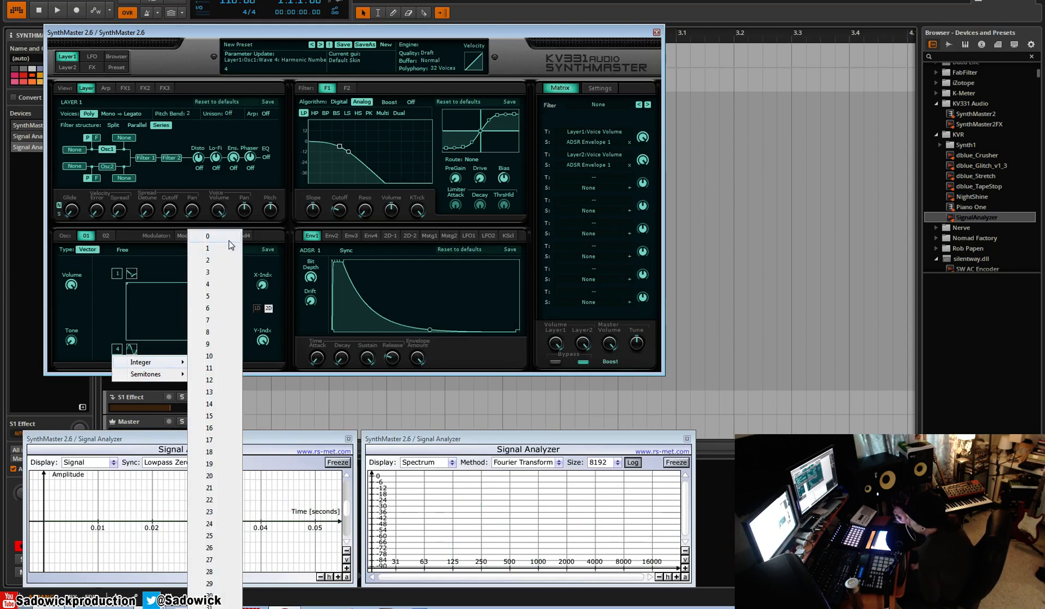
pyautogui.moveTo(226, 248)
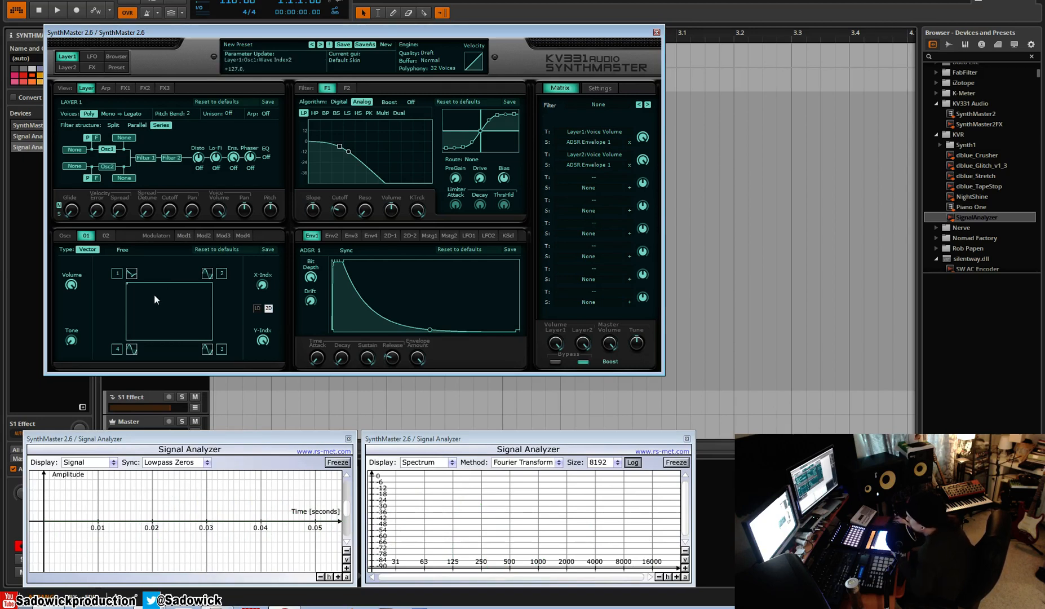
pyautogui.moveTo(140, 297)
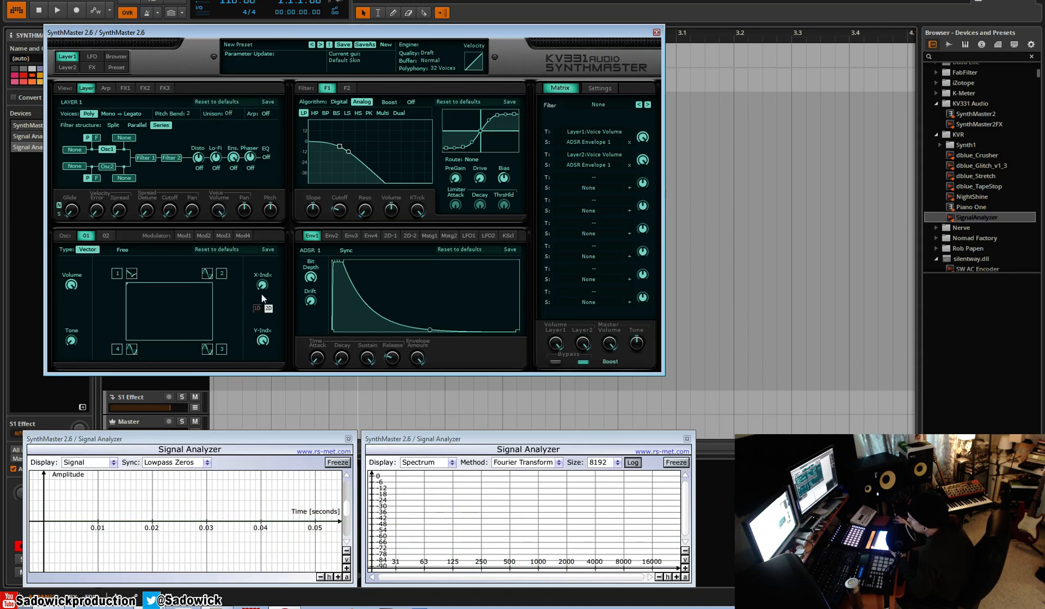
pyautogui.moveTo(170, 244)
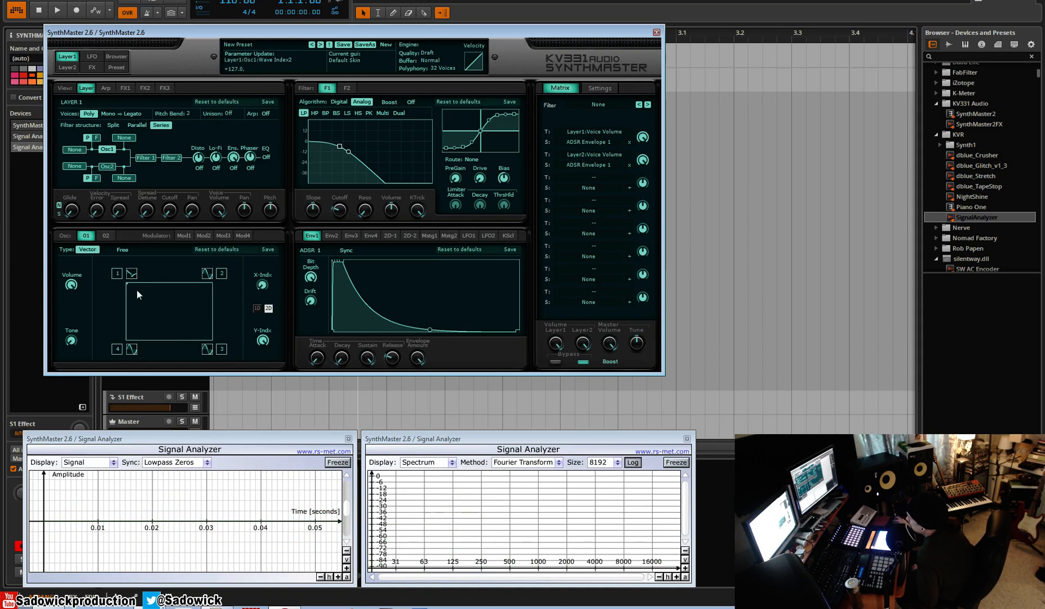
pyautogui.moveTo(165, 281)
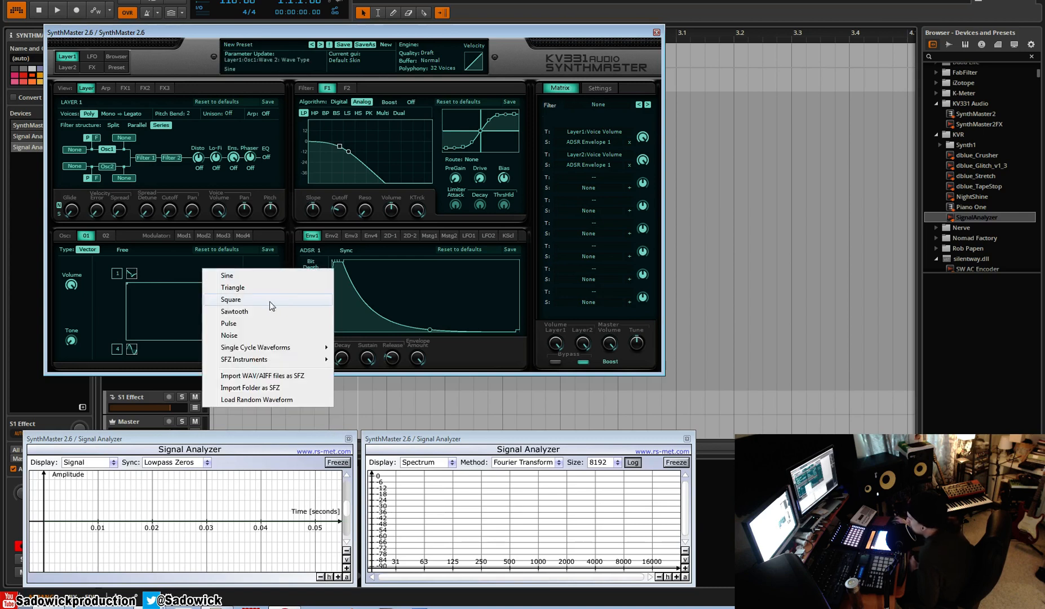
pyautogui.moveTo(244, 314)
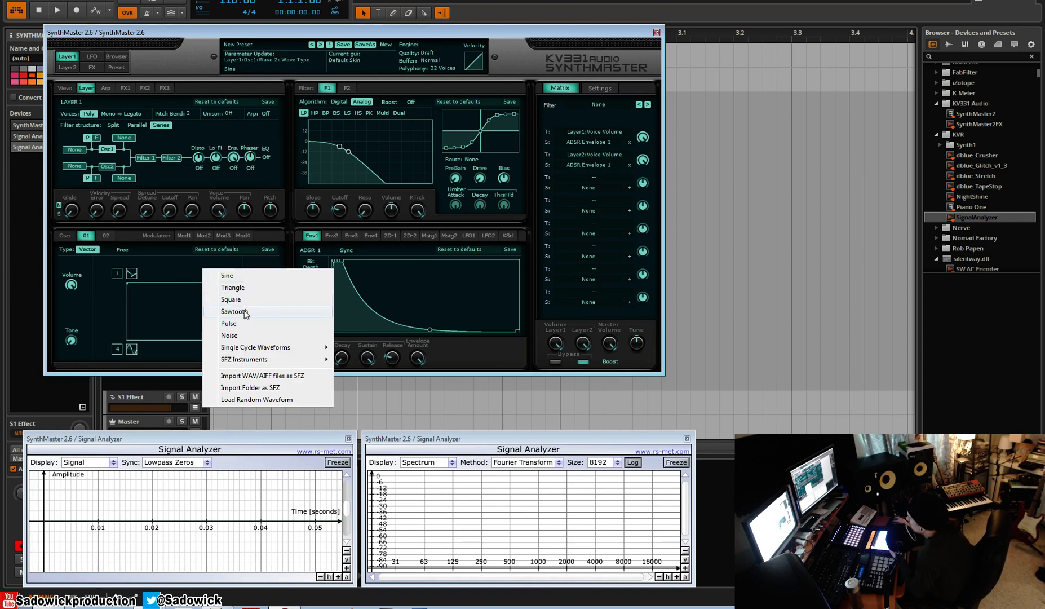
# Make the second vector waveform a sawtooth.
pyautogui.click(226, 275)
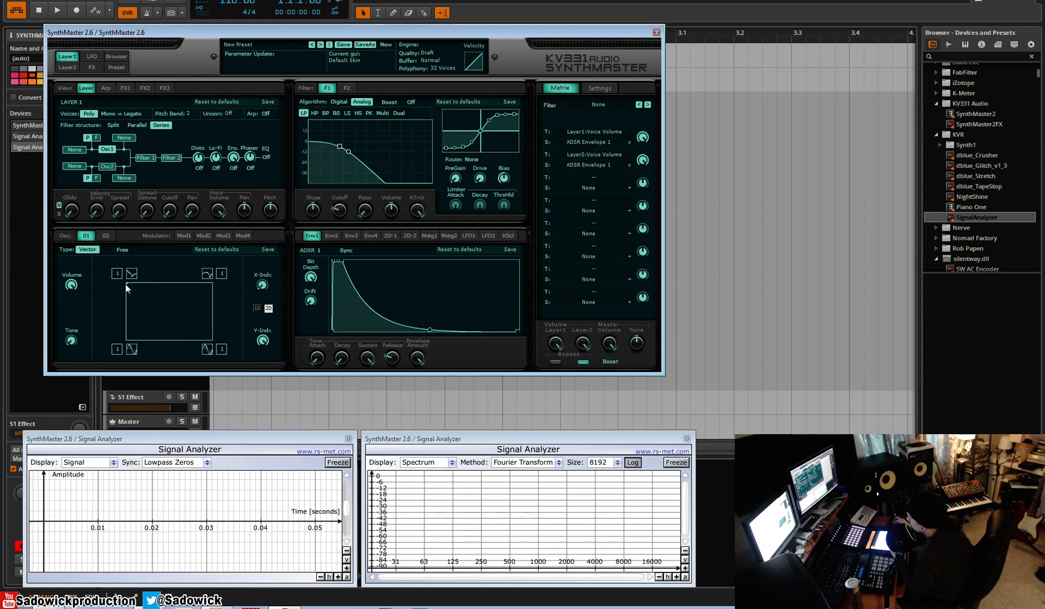
pyautogui.moveTo(134, 285)
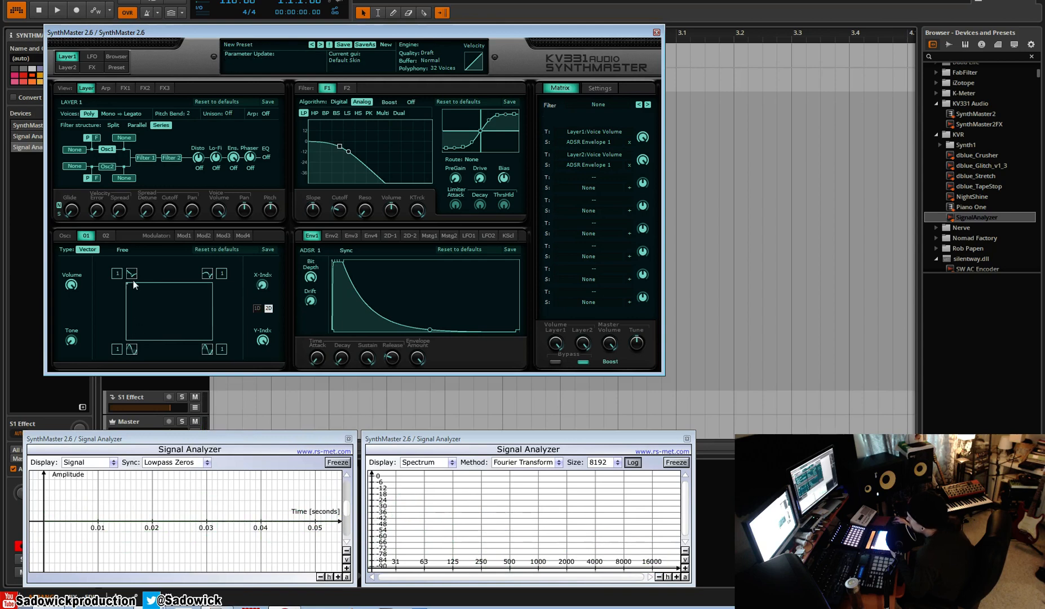
pyautogui.moveTo(212, 295)
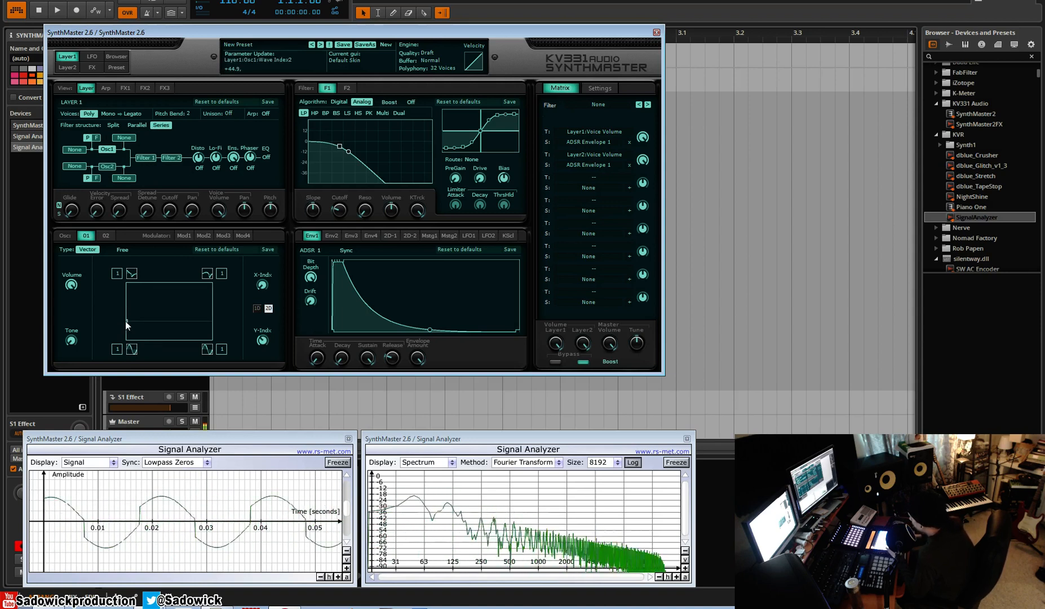
# Load the UHF Mushroom single-cycle waveform into slot 4 and centre the morph point.
pyautogui.click(132, 349)
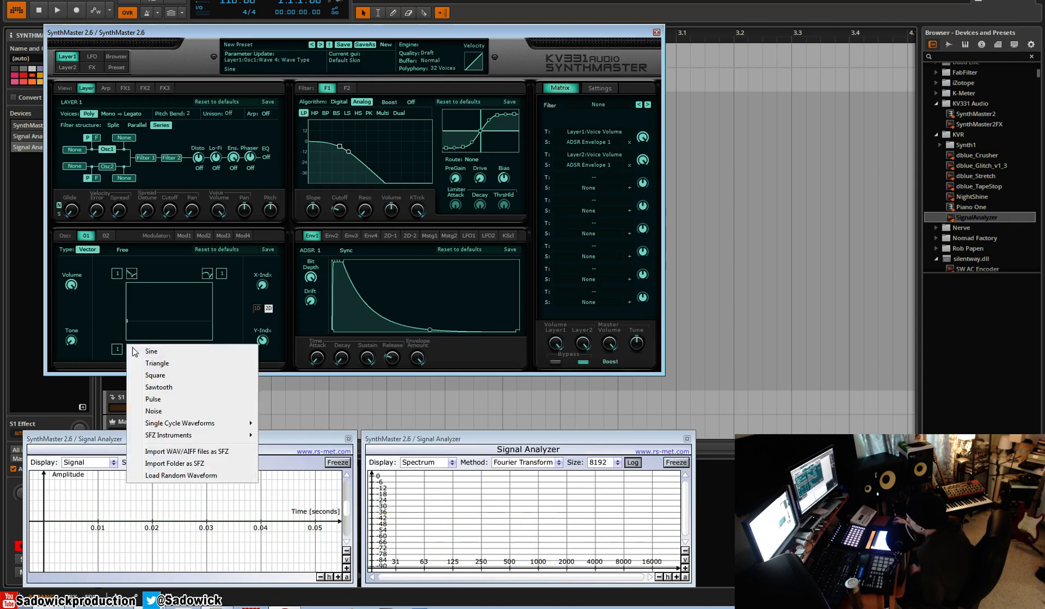
pyautogui.moveTo(181, 474)
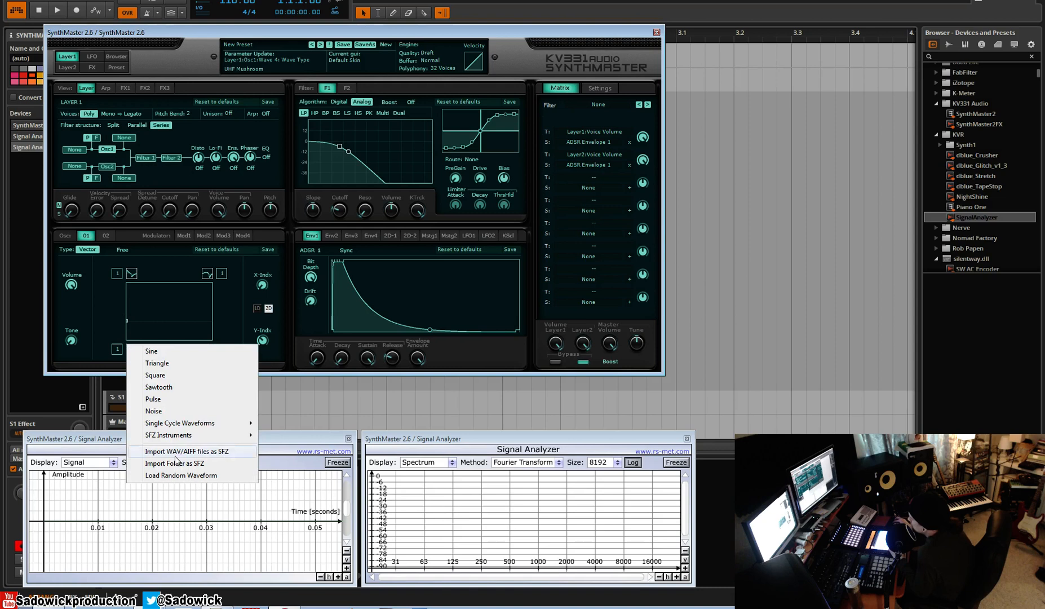
pyautogui.click(159, 386)
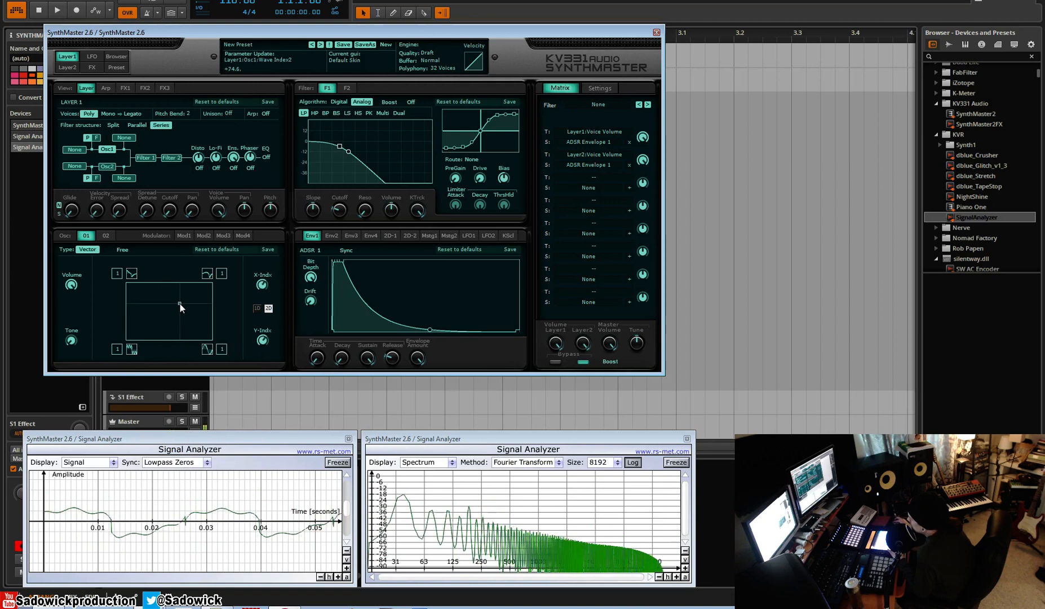
pyautogui.click(116, 348)
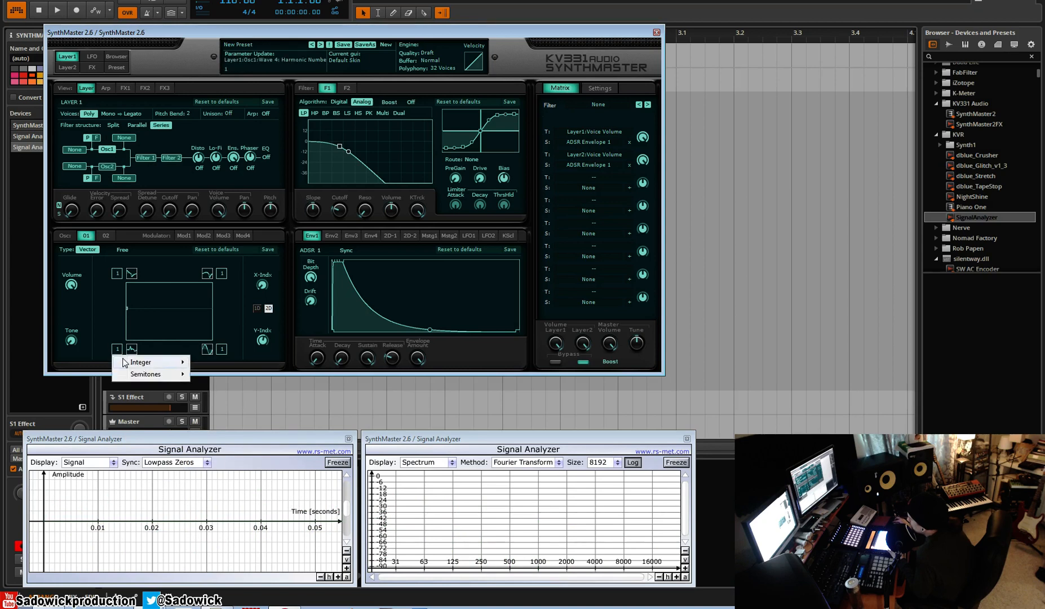
# Choose Integer 12 as the fourth waveform's harmonic number from the ratio box menu.
pyautogui.click(140, 361)
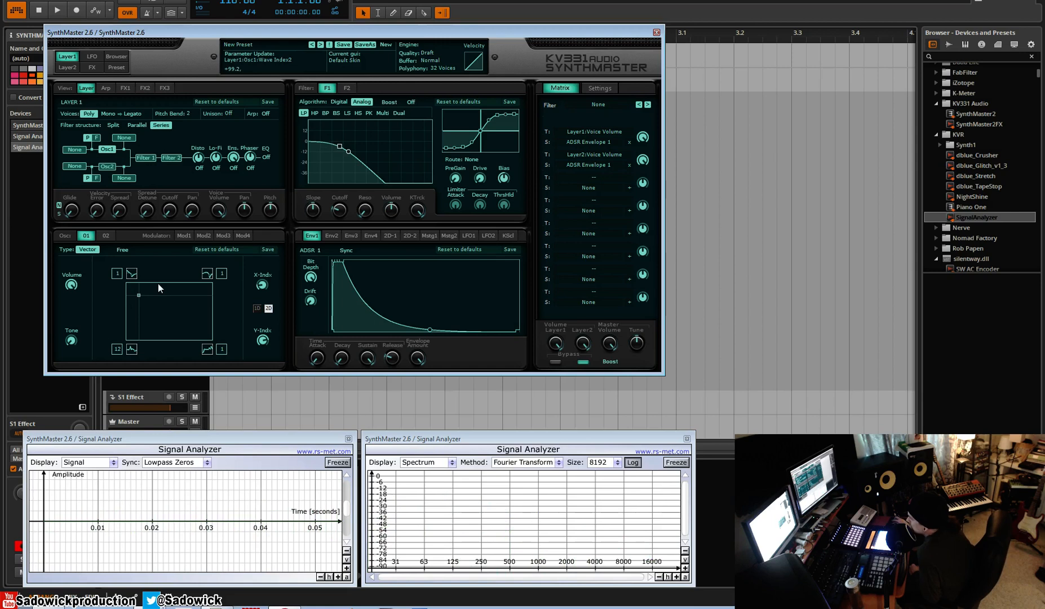
pyautogui.moveTo(141, 298)
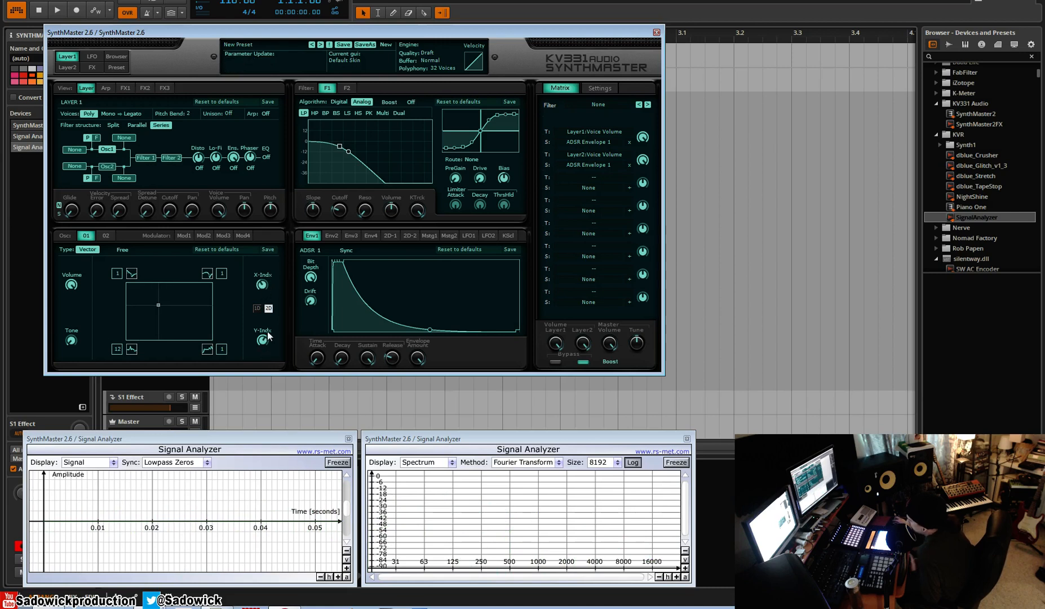
pyautogui.moveTo(136, 254)
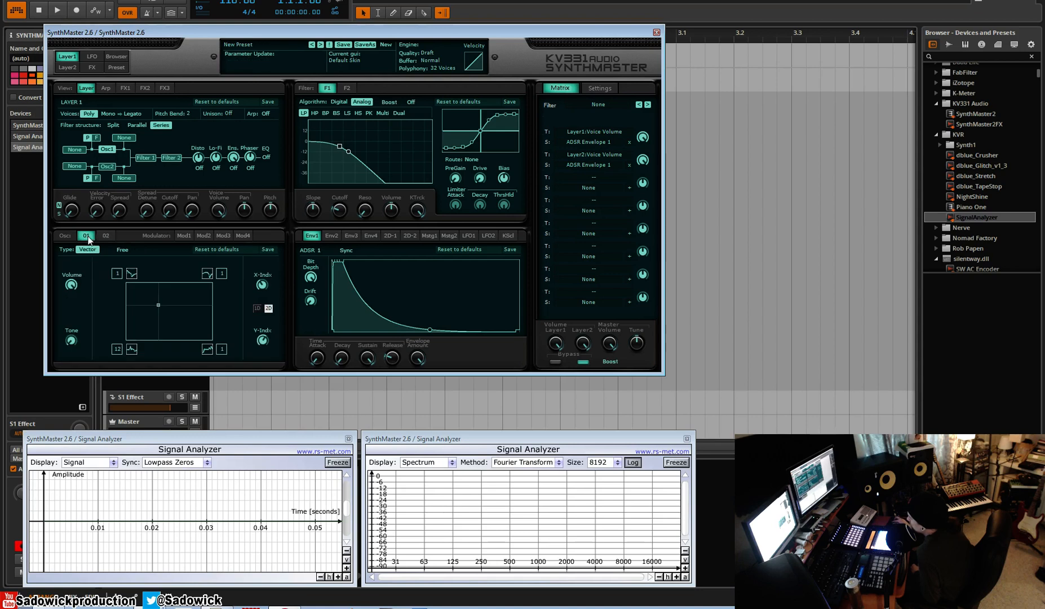
pyautogui.click(105, 235)
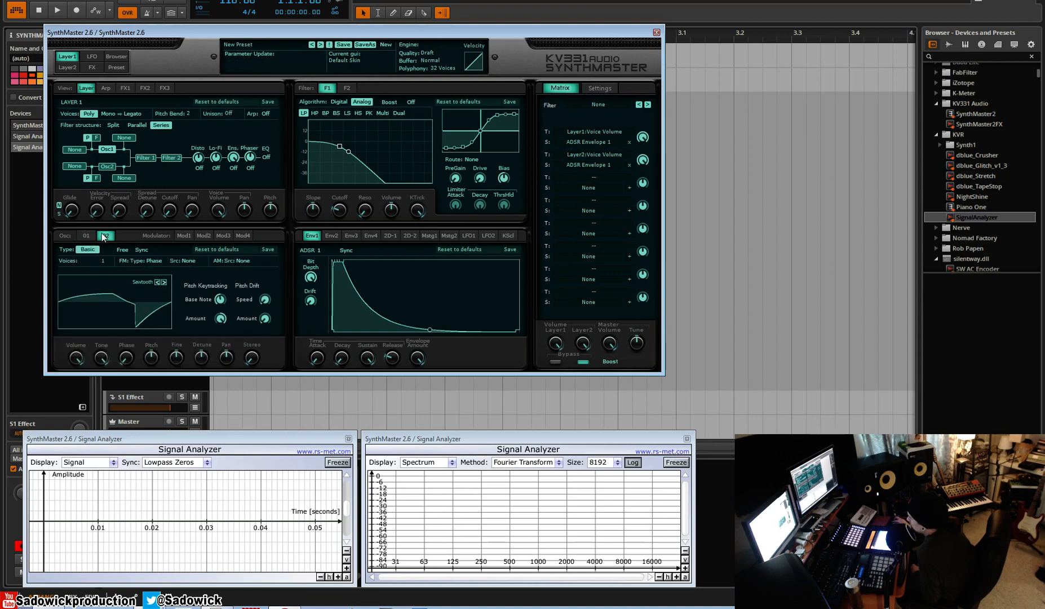
pyautogui.click(105, 236)
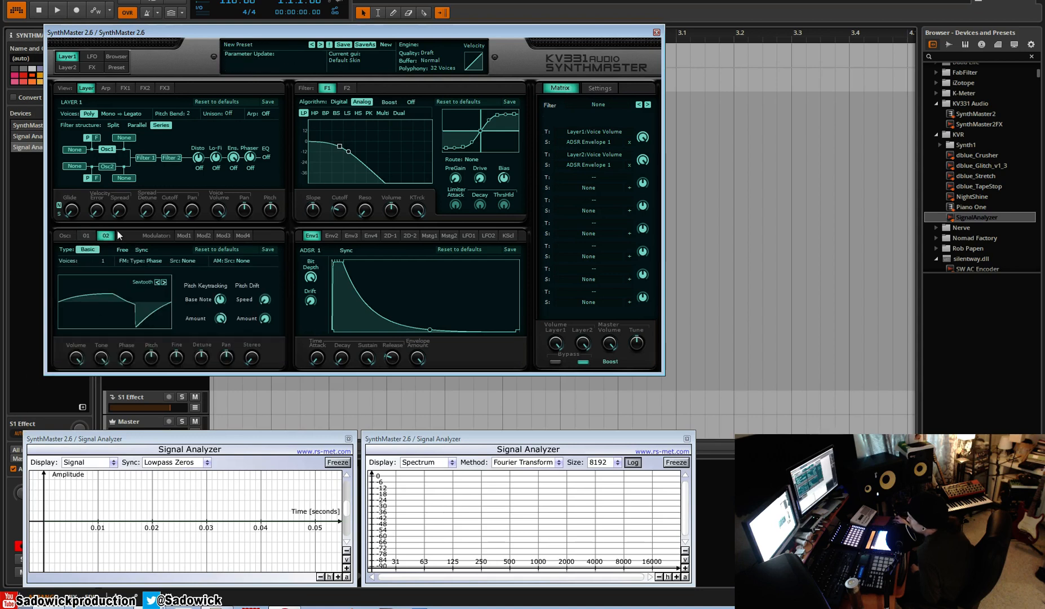
pyautogui.click(86, 236)
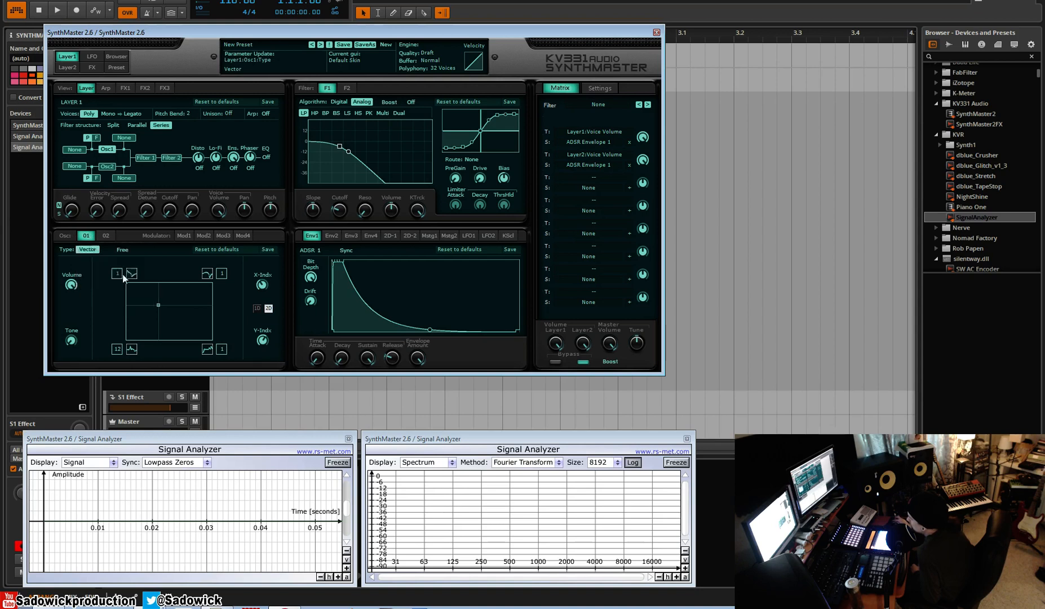